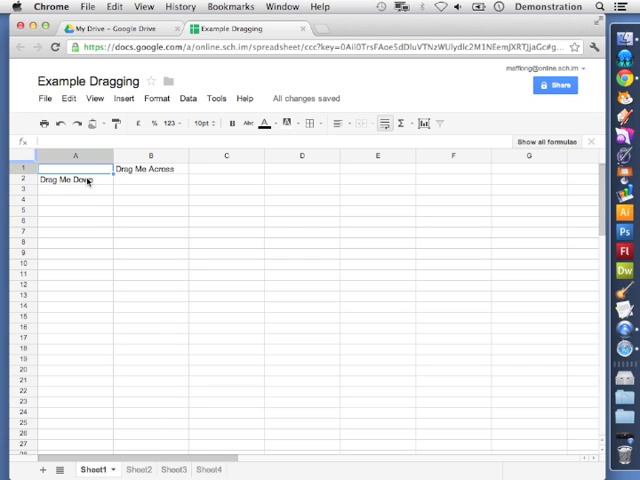
pyautogui.moveTo(88, 383)
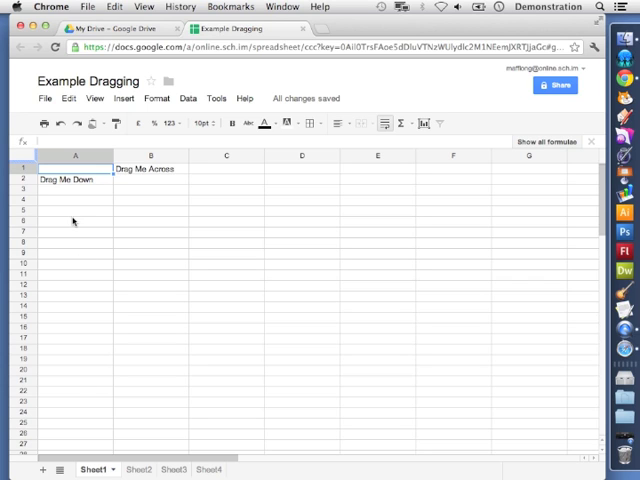
# - Copy 'Drag Me Down' from A2 and paste it into A3
pyautogui.click(67, 98)
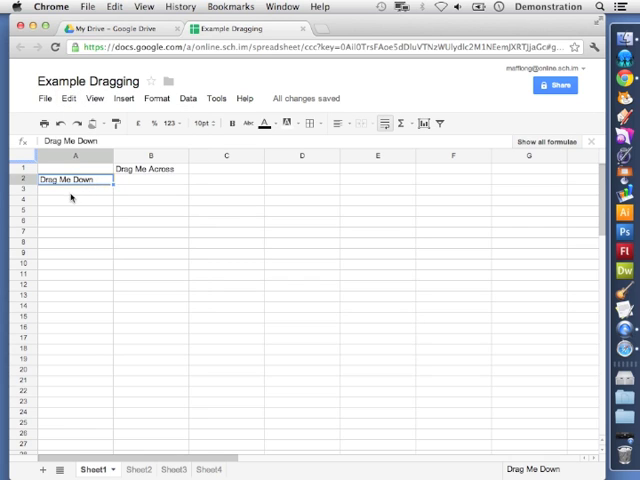
pyautogui.click(67, 98)
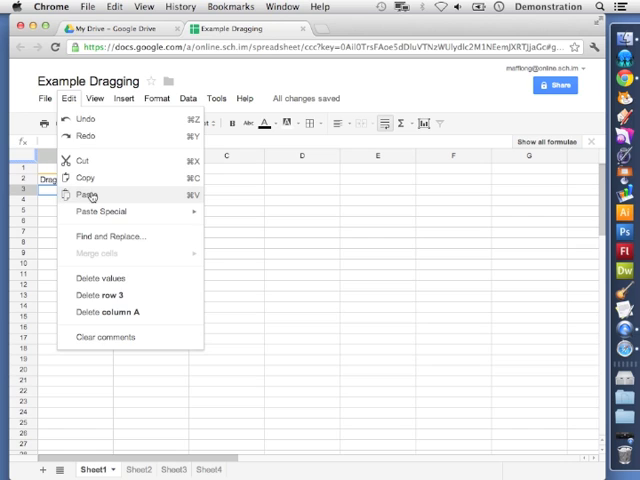
pyautogui.click(84, 195)
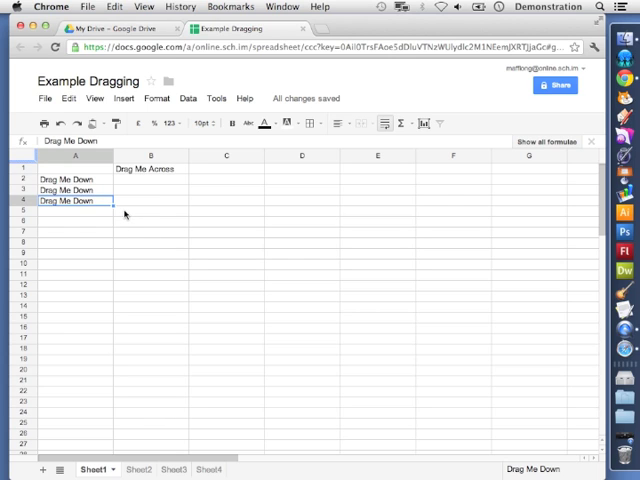
pyautogui.moveTo(85, 210)
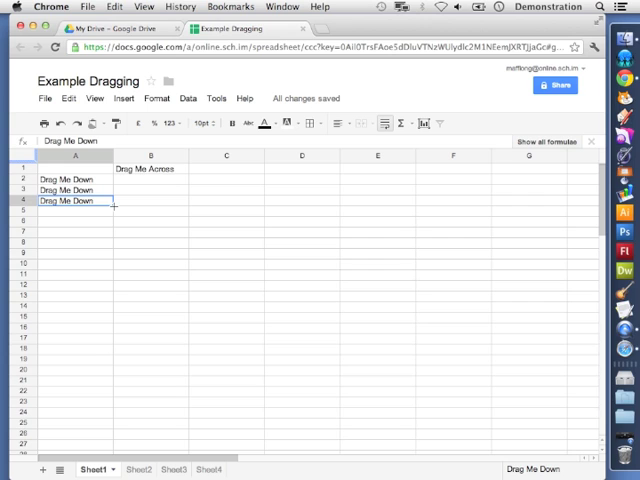
pyautogui.moveTo(112, 207)
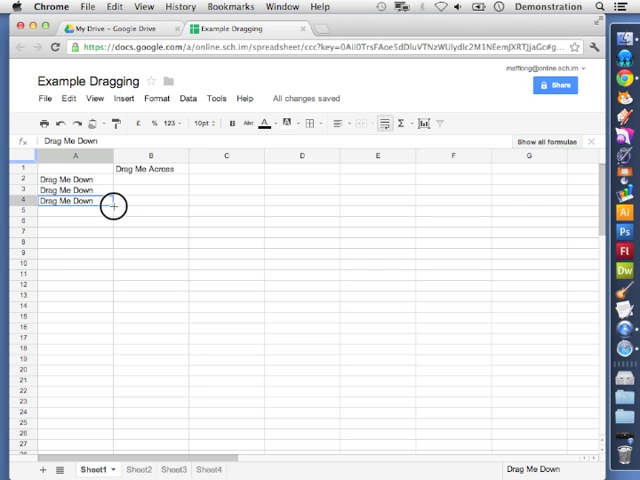
# - Drag-fill 'Drag Me Down' down column A through row 13
pyautogui.moveTo(113, 206); pyautogui.dragTo(108, 267)
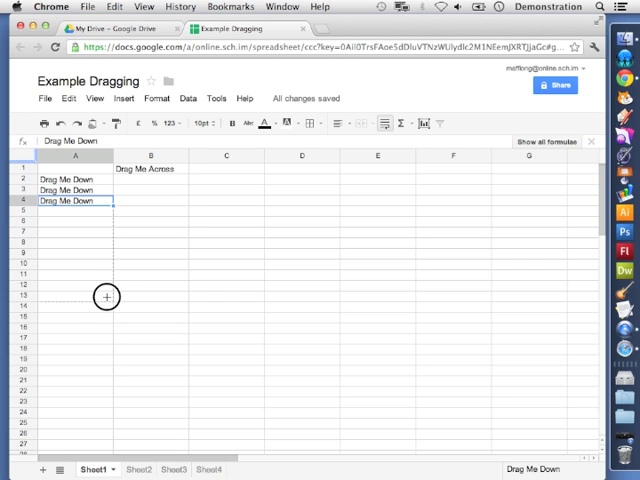
pyautogui.moveTo(107, 201); pyautogui.dragTo(107, 296)
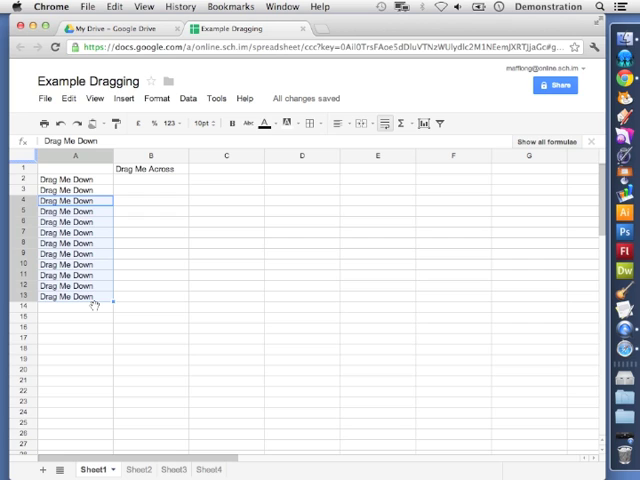
pyautogui.moveTo(172, 223)
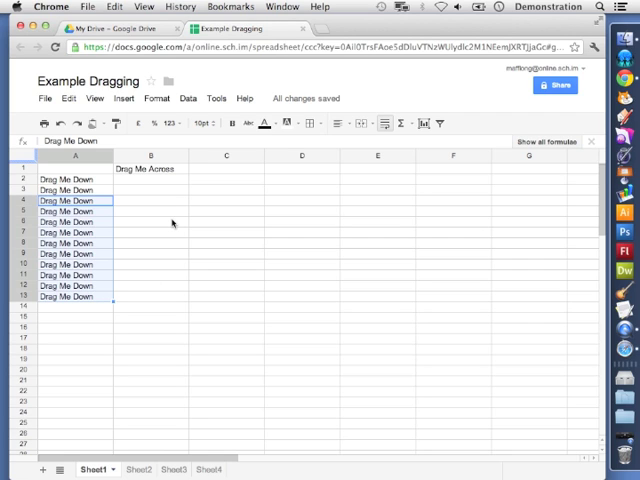
pyautogui.moveTo(160, 170)
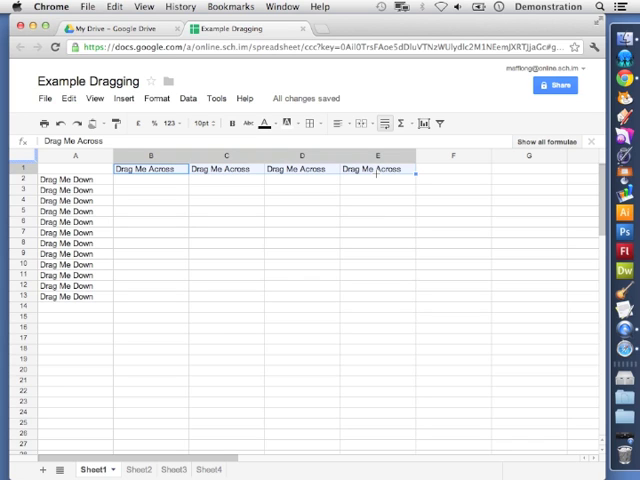
pyautogui.moveTo(252, 375)
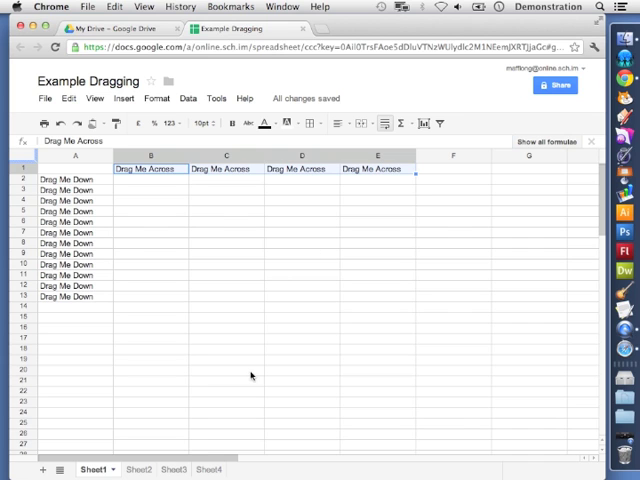
# - On Sheet2, drag-fill Monday and January unchanged down to row 14
pyautogui.click(130, 469)
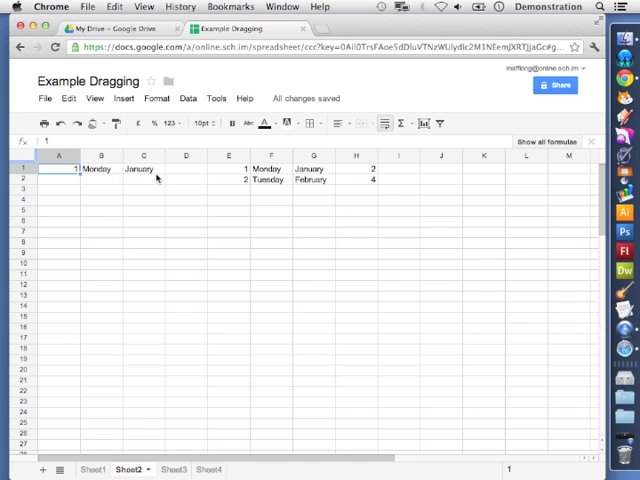
pyautogui.moveTo(124, 190)
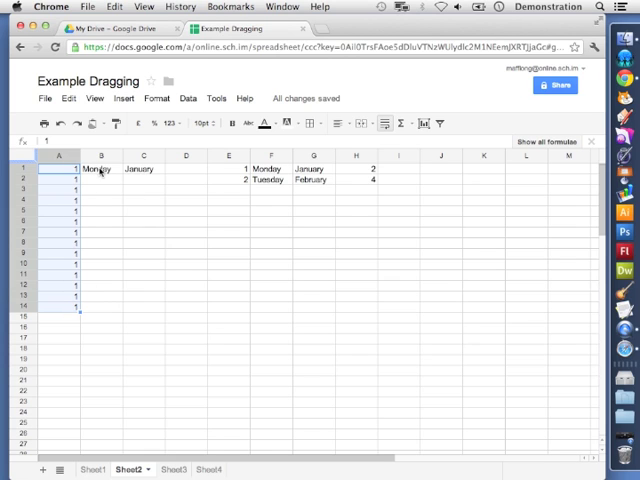
pyautogui.click(101, 168)
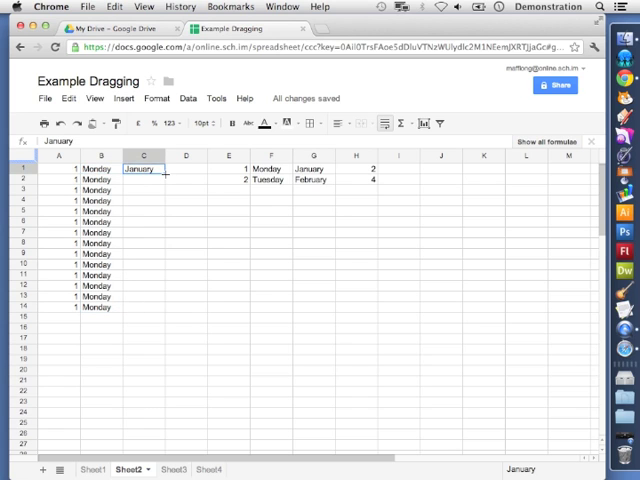
pyautogui.moveTo(145, 169); pyautogui.dragTo(145, 307)
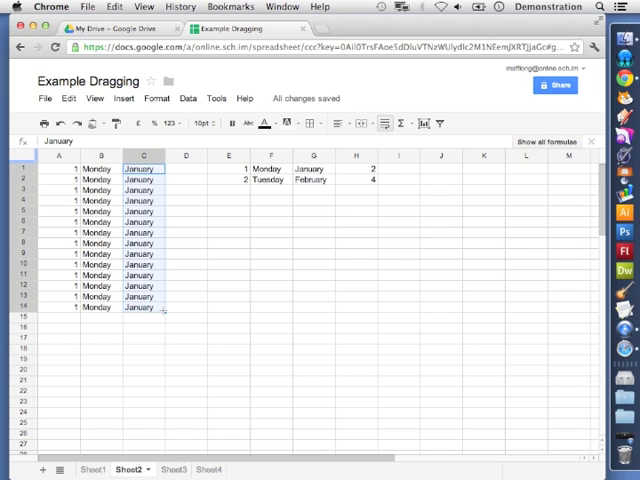
pyautogui.moveTo(220, 172)
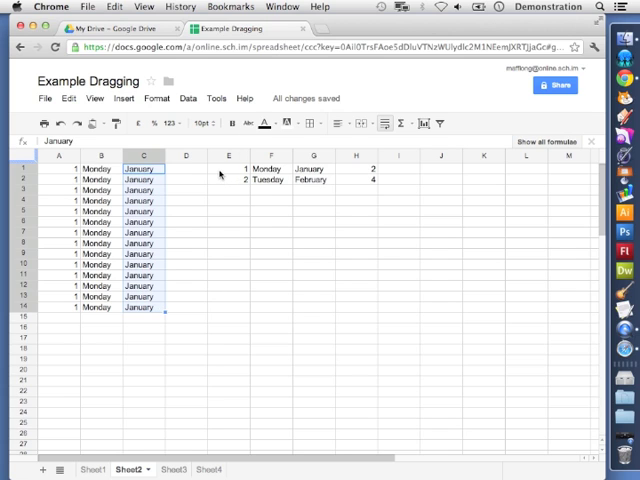
pyautogui.moveTo(230, 172)
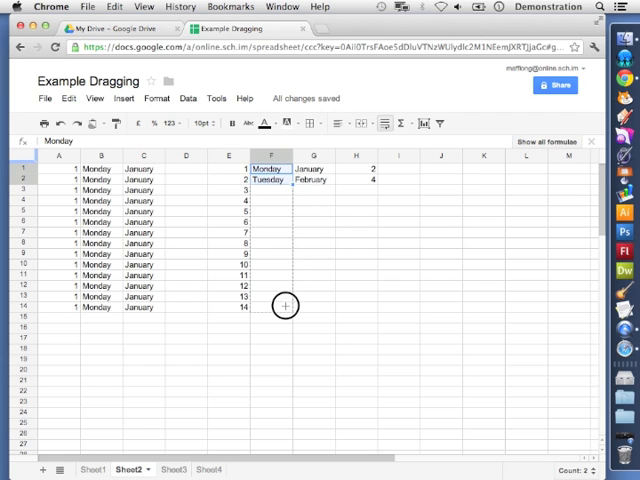
# - Extend the weekday series in F and the month series in G to row 14
pyautogui.moveTo(285, 179); pyautogui.dragTo(285, 307)
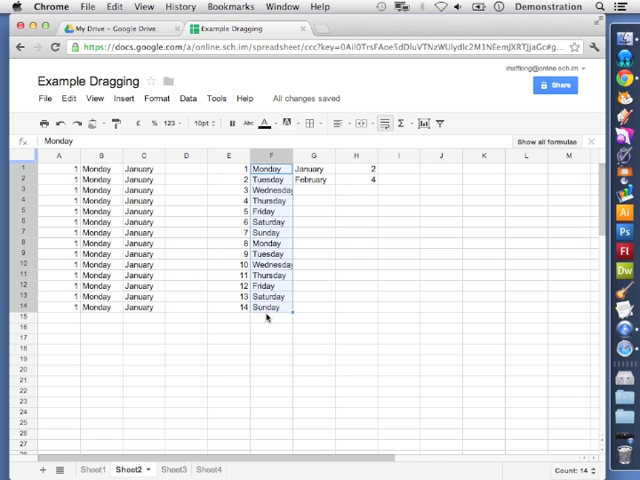
pyautogui.moveTo(267, 318)
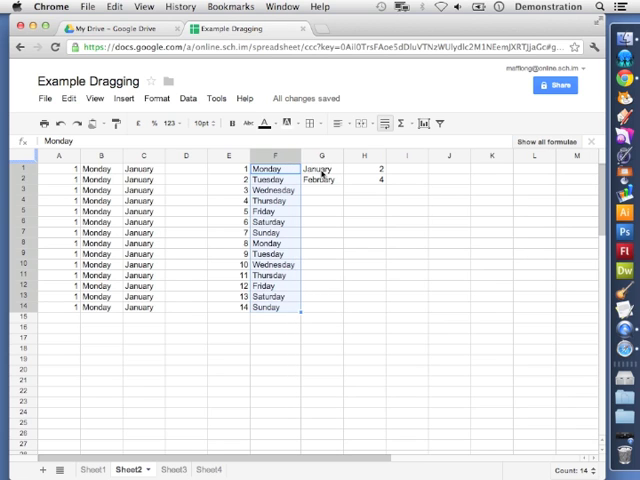
pyautogui.click(321, 168)
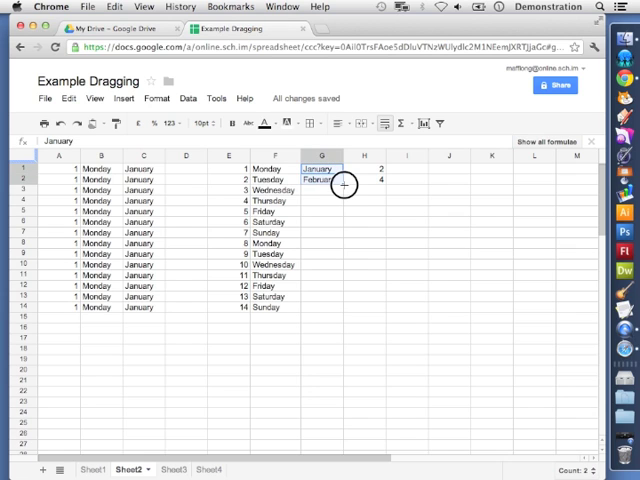
pyautogui.moveTo(343, 184); pyautogui.dragTo(331, 307)
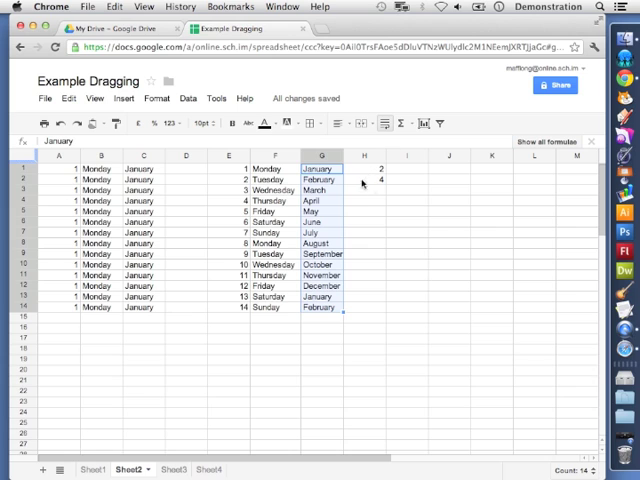
# - Select H1:H2 (2, 4) and drag-fill down to 28 in H14
pyautogui.click(364, 167)
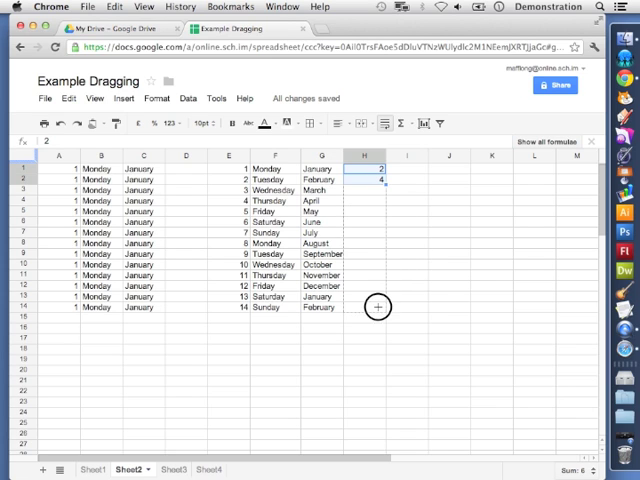
pyautogui.moveTo(378, 179); pyautogui.dragTo(378, 307)
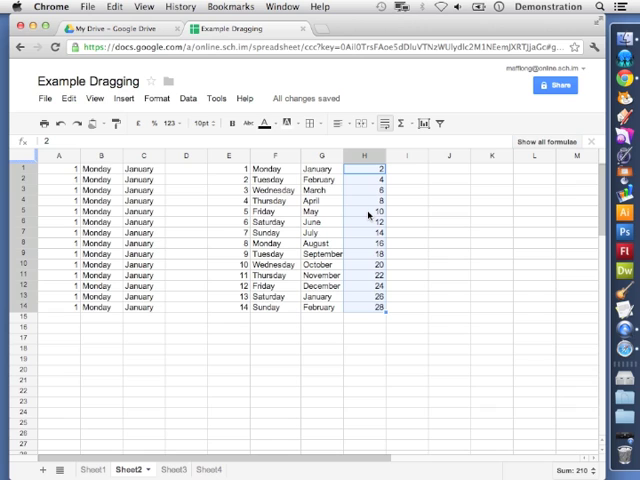
pyautogui.moveTo(259, 329)
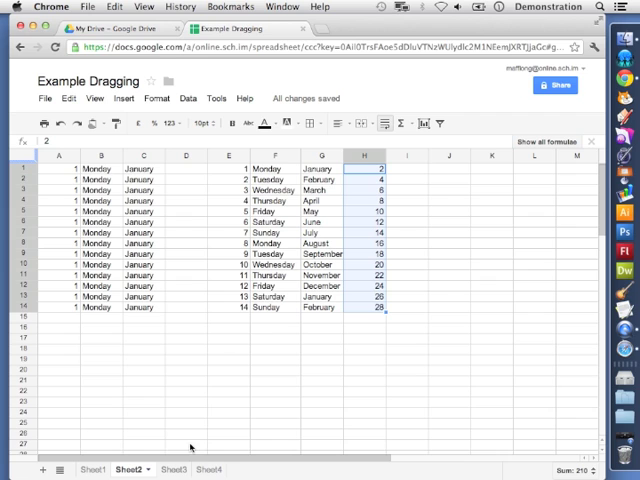
# - On Sheet3, enter =A2+B2 in C2 under Total
pyautogui.click(162, 469)
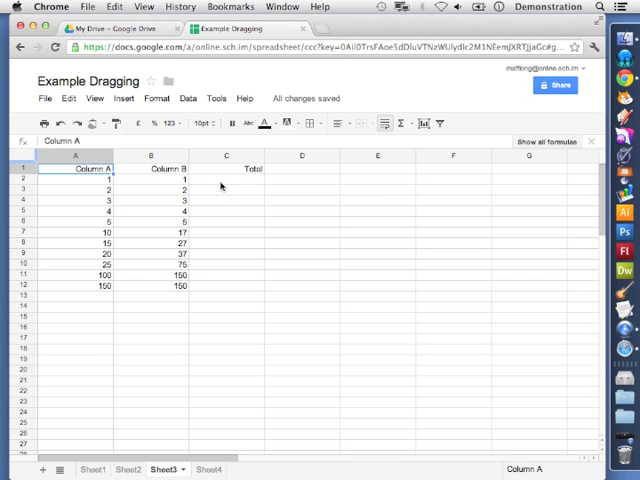
pyautogui.click(226, 182)
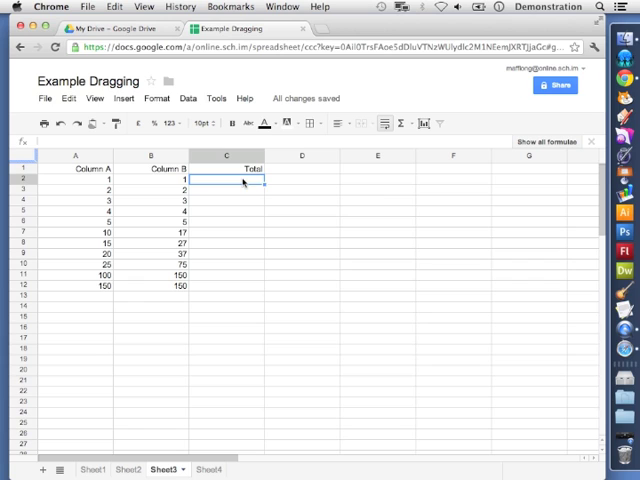
pyautogui.write('=A2')
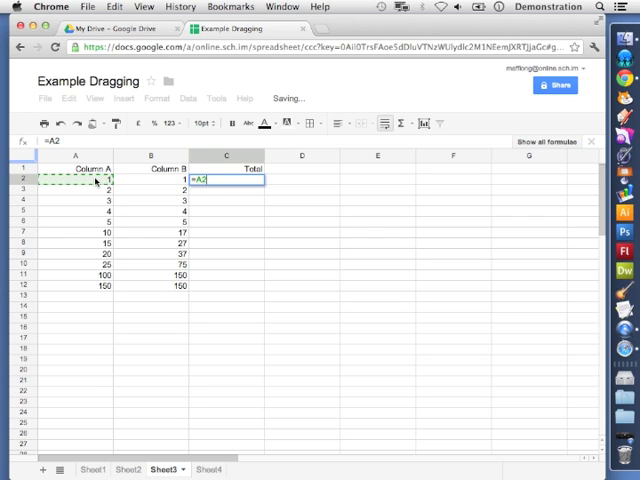
pyautogui.write('+')
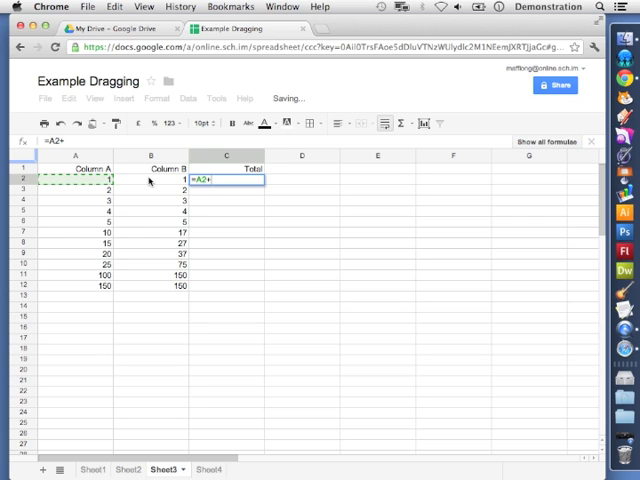
pyautogui.click(151, 190)
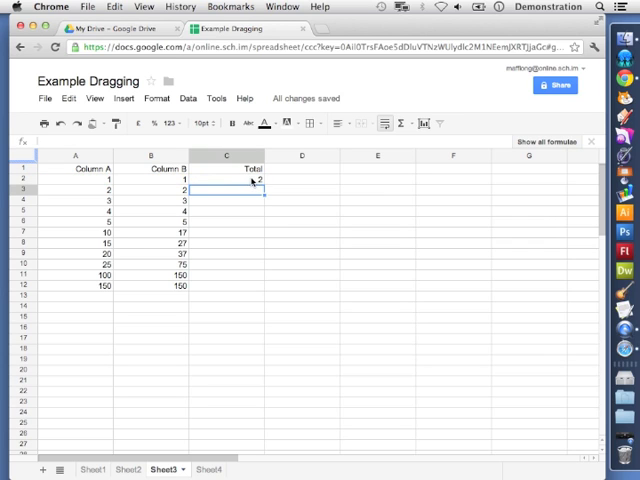
pyautogui.moveTo(233, 197)
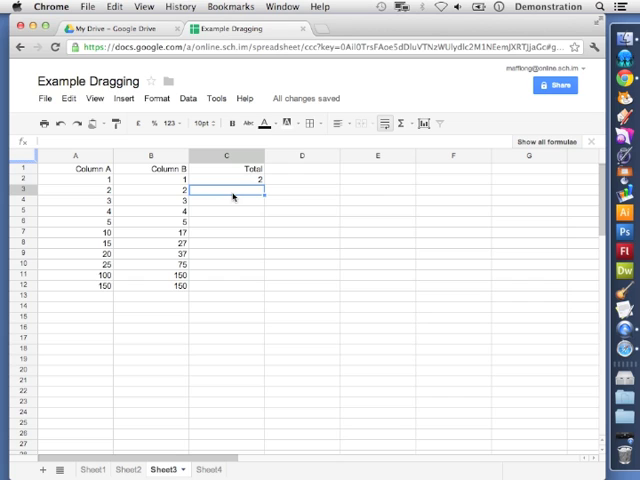
pyautogui.moveTo(226, 299)
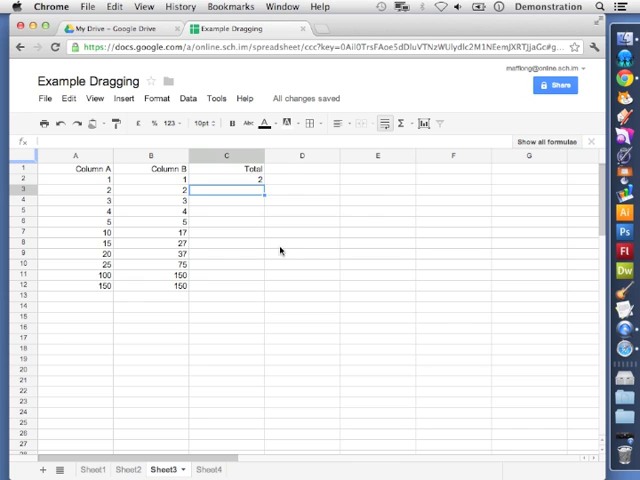
# - Drag-fill C2's total formula to C12, briefly showing all formulae to check
pyautogui.click(226, 179)
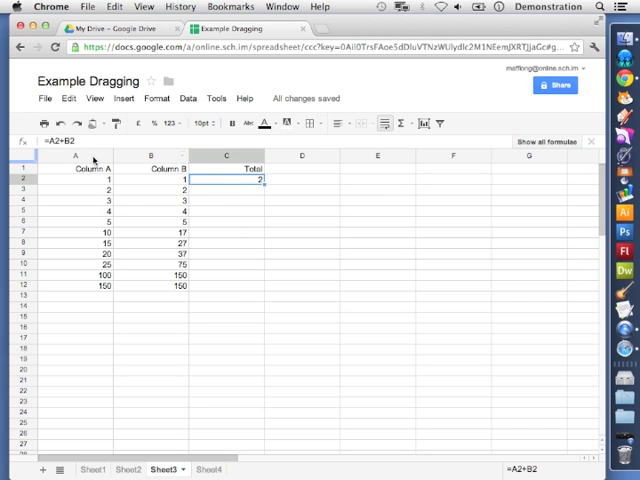
pyautogui.moveTo(238, 197)
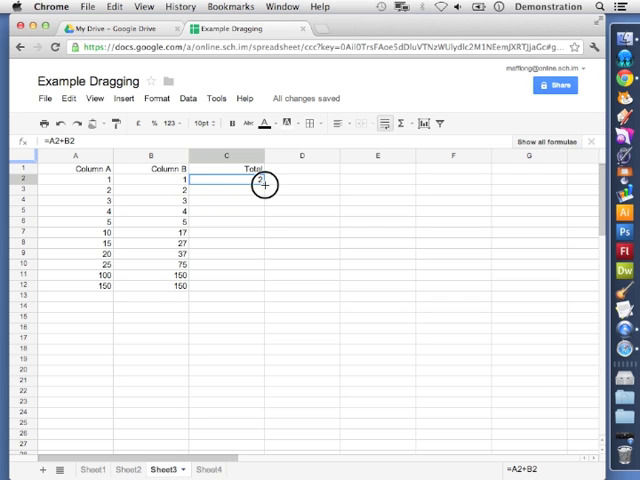
pyautogui.moveTo(263, 184); pyautogui.dragTo(263, 286)
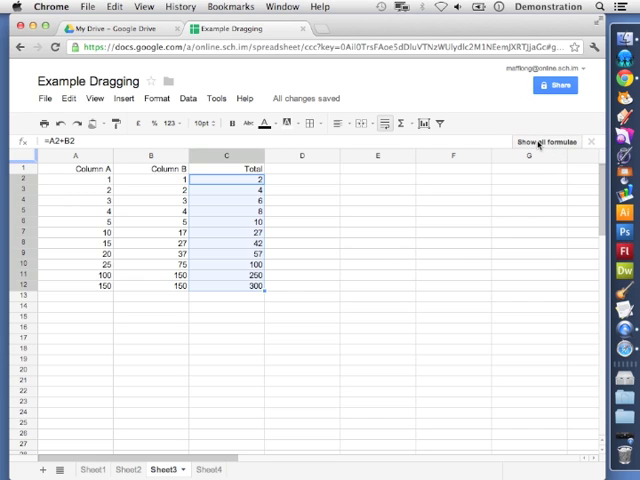
pyautogui.click(547, 141)
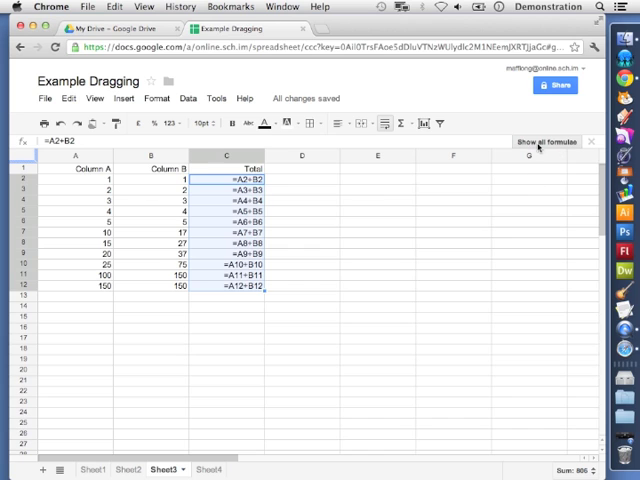
pyautogui.click(547, 141)
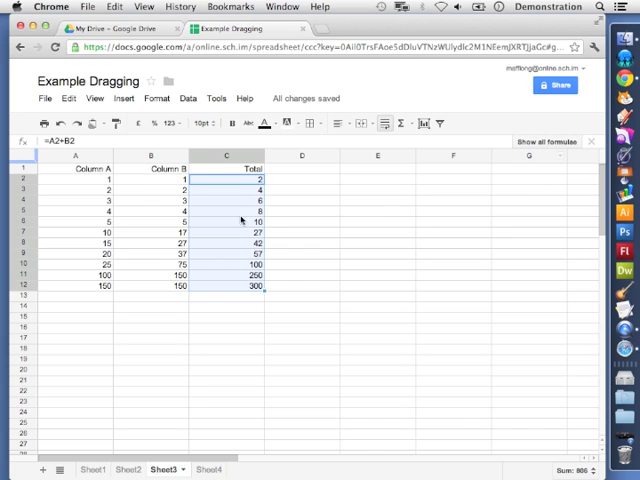
pyautogui.moveTo(246, 302)
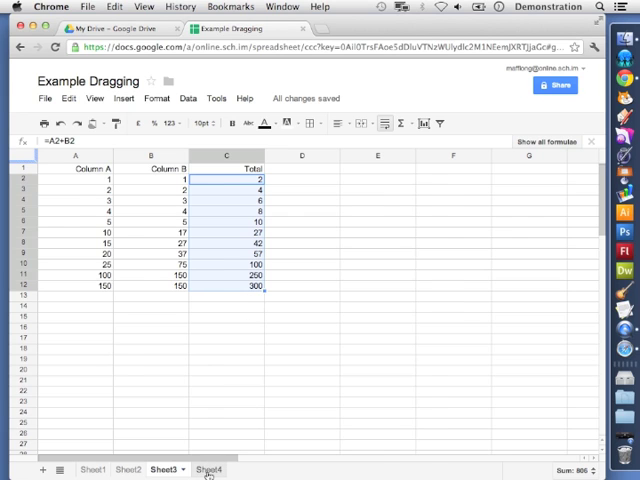
# - On Sheet4, enter =average(B1:B5) in B6, giving 48.4
pyautogui.click(203, 469)
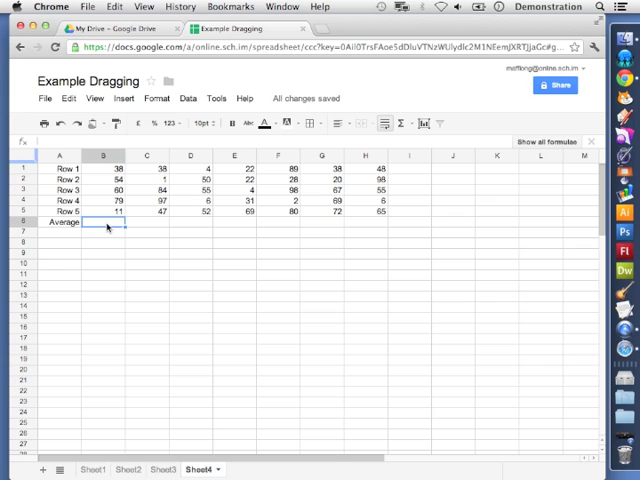
pyautogui.write('=a')
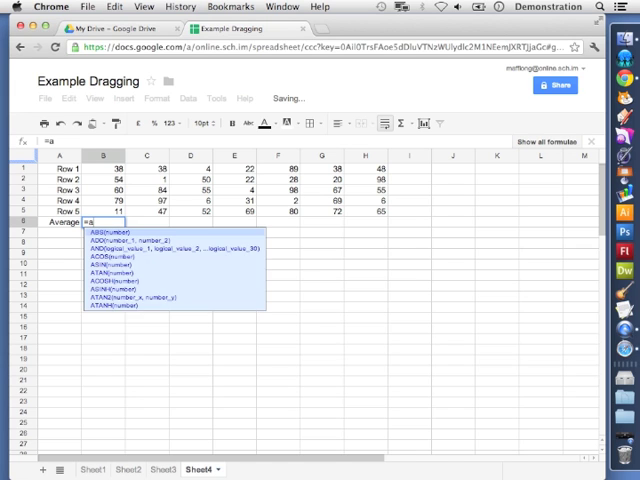
pyautogui.write('verage(B1:B5')
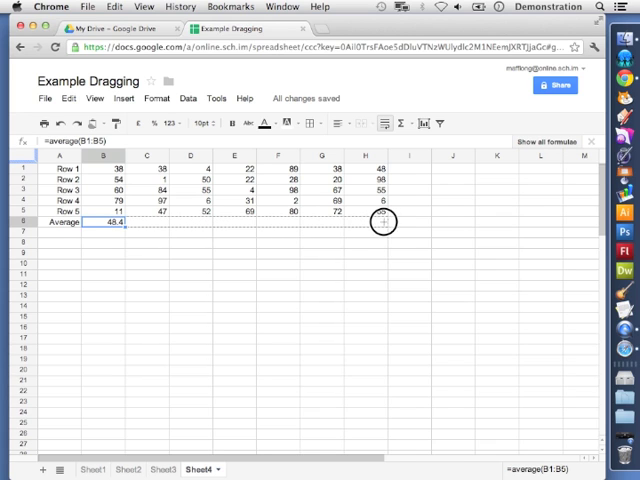
# - Drag-fill B6's average formula across to H6 and toggle the formula view
pyautogui.moveTo(113, 222); pyautogui.dragTo(383, 222)
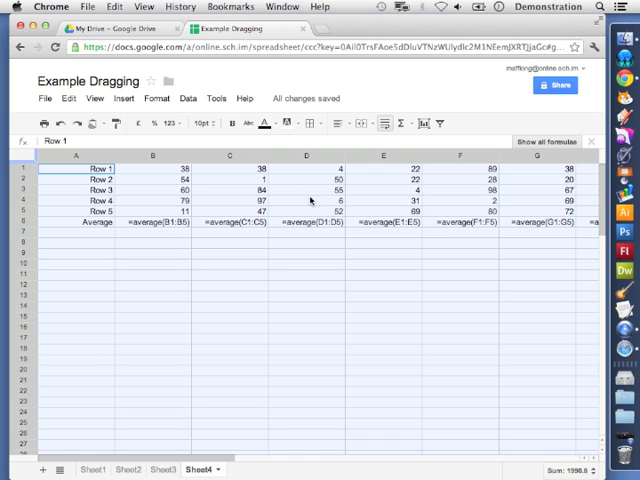
pyautogui.click(548, 141)
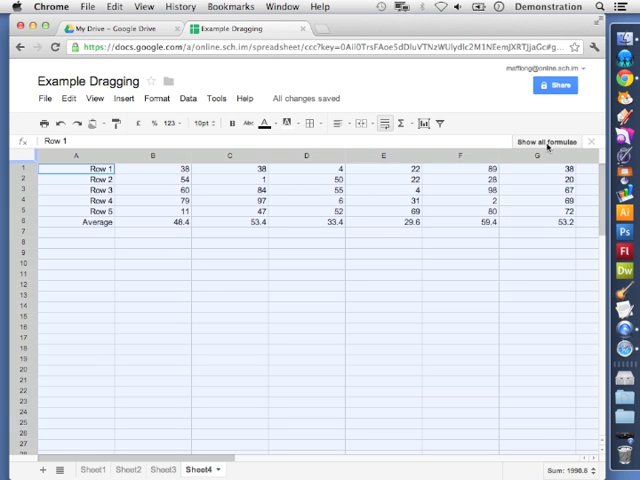